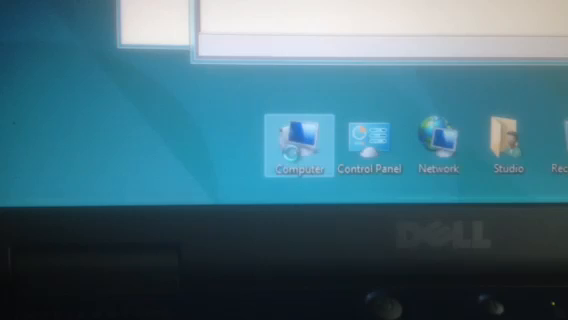
# Step: Bring up System Properties from the desktop Computer icon's context menu
pyautogui.rightClick(297, 130)
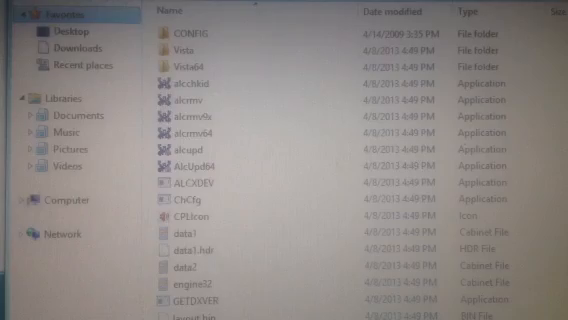
# Step: Bring up the context menu of the setup application in the 6305_Vista_PG537 driver folder
pyautogui.scroll(-3)
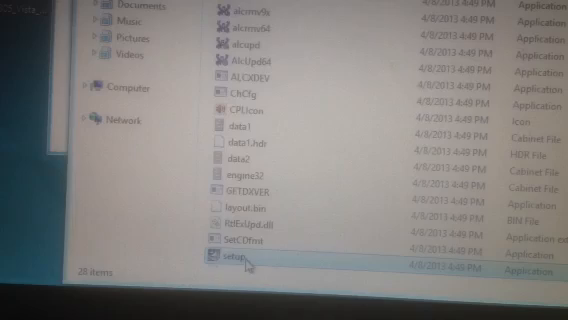
pyautogui.rightClick(232, 265)
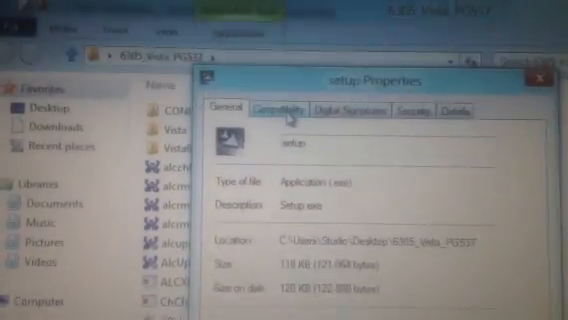
# Step: Apply compatibility-mode settings to setup.exe in its Compatibility properties and confirm with OK
pyautogui.click(290, 105)
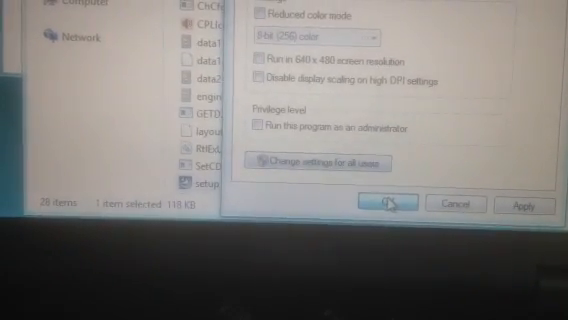
pyautogui.click(389, 205)
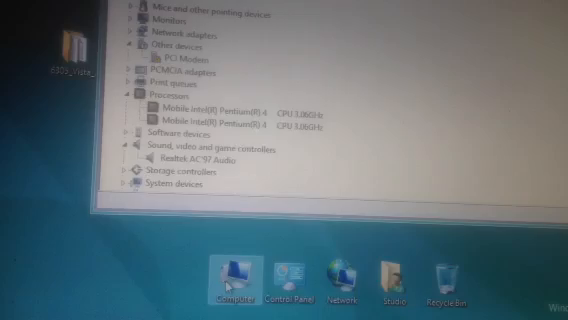
pyautogui.rightClick(235, 268)
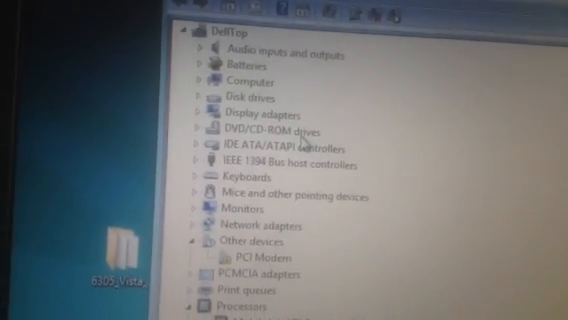
pyautogui.scroll(-3)
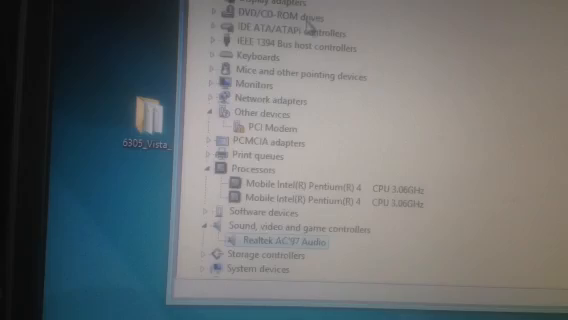
pyautogui.scroll(-3)
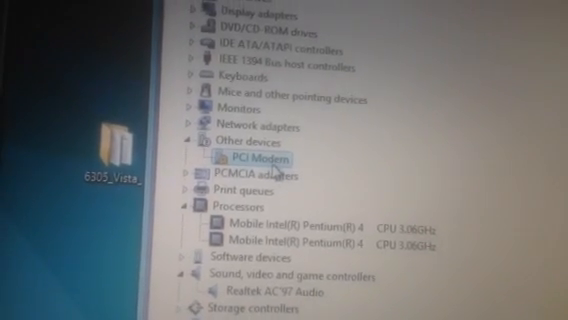
pyautogui.scroll(-3)
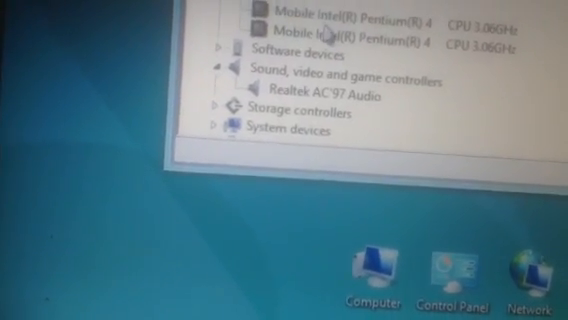
pyautogui.scroll(-3)
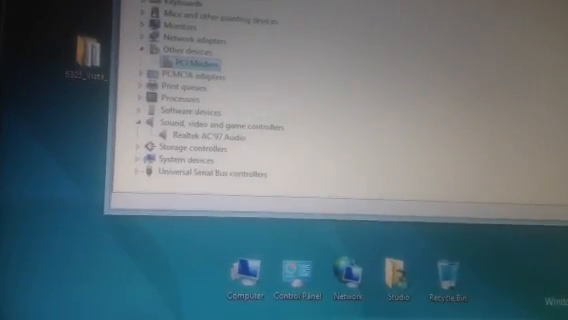
pyautogui.rightClick(205, 66)
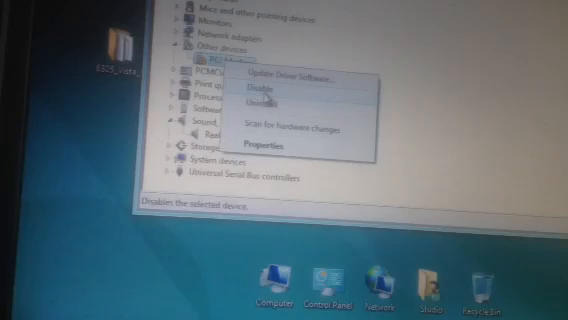
# Step: Choose Disable for the PCI Modem under Other devices, raising the confirmation prompt
pyautogui.click(262, 91)
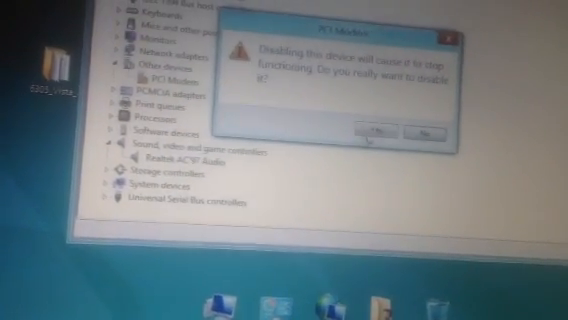